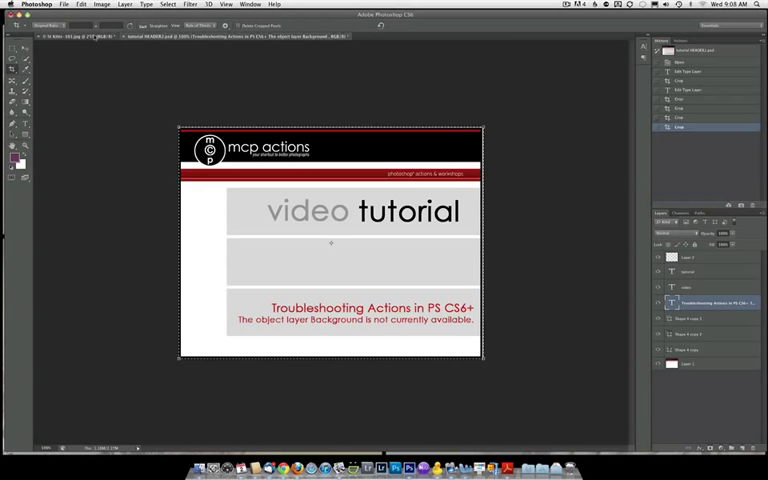
Bring the portrait photo of the smiling man with dreadlocks to the front.
click(76, 36)
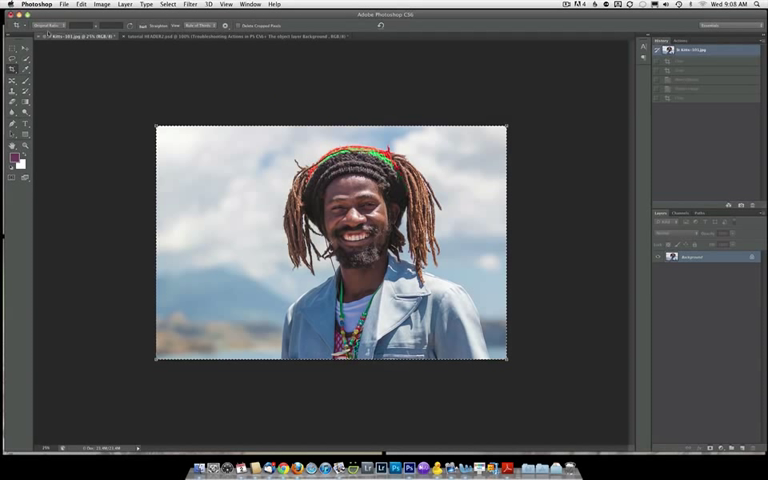
Choose a crop preset and frame the crop tightly around his head and shoulders.
click(52, 26)
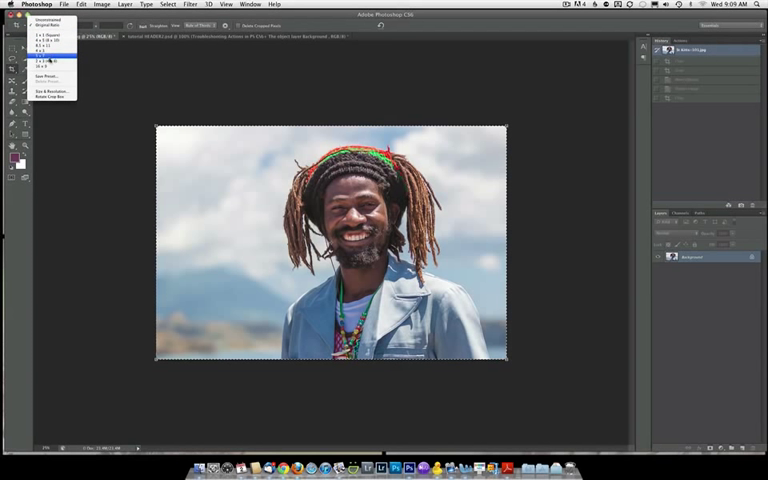
click(44, 60)
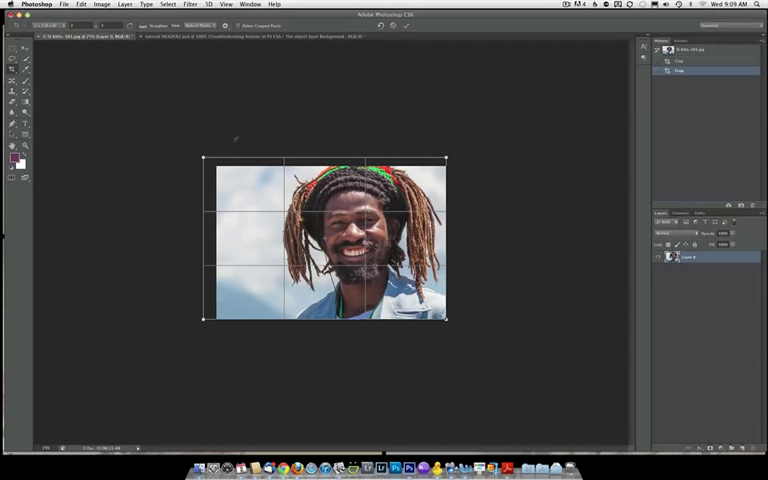
Commit the crop so the portrait is trimmed to the tighter head-and-shoulders framing.
key(Return)
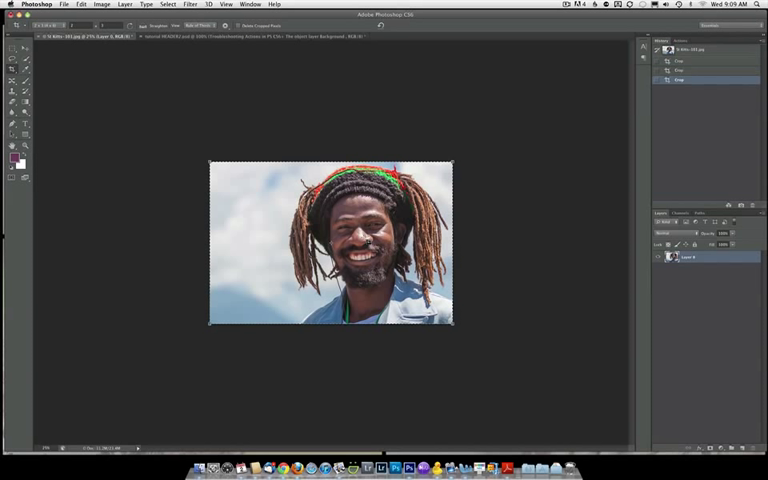
mouse_move(488, 128)
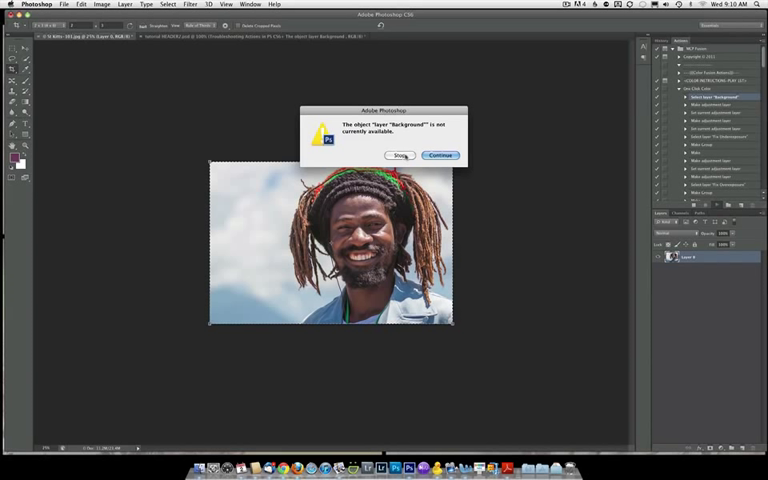
click(440, 156)
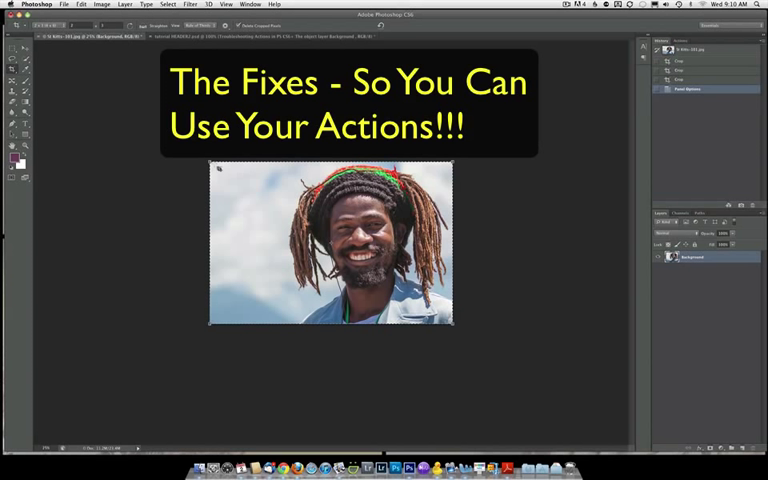
Reveal the hidden pixels with the Crop tool and restore the full uncropped photo.
click(330, 240)
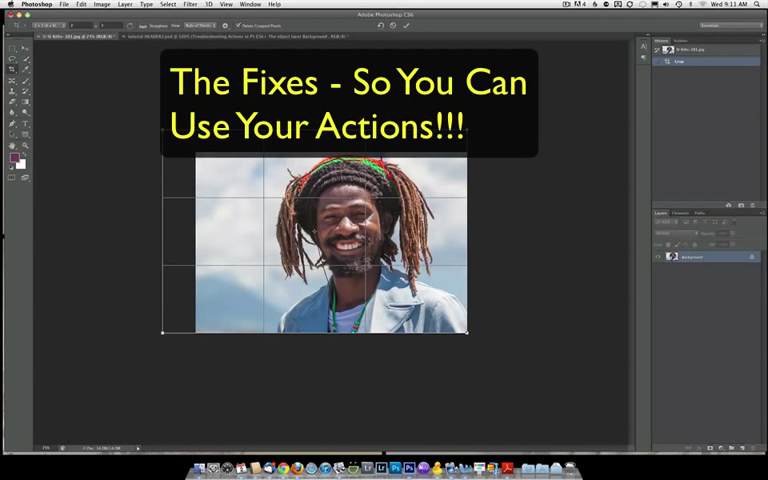
click(396, 22)
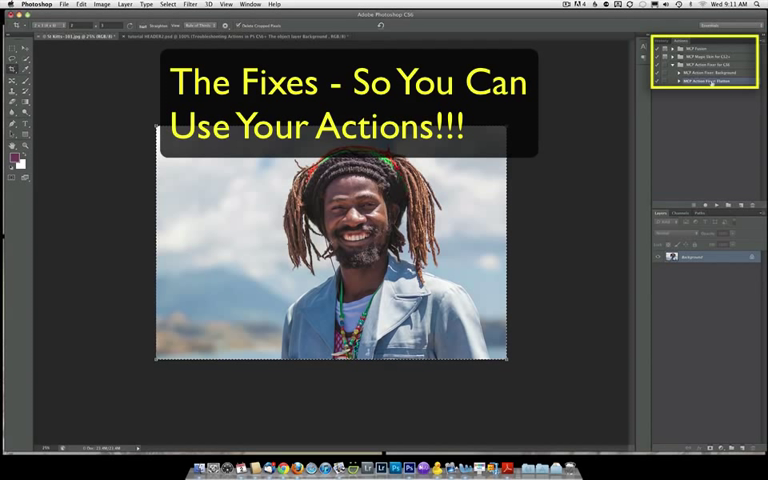
Recrop tightly around his head and convert the layer into an unlocked Background layer.
click(710, 72)
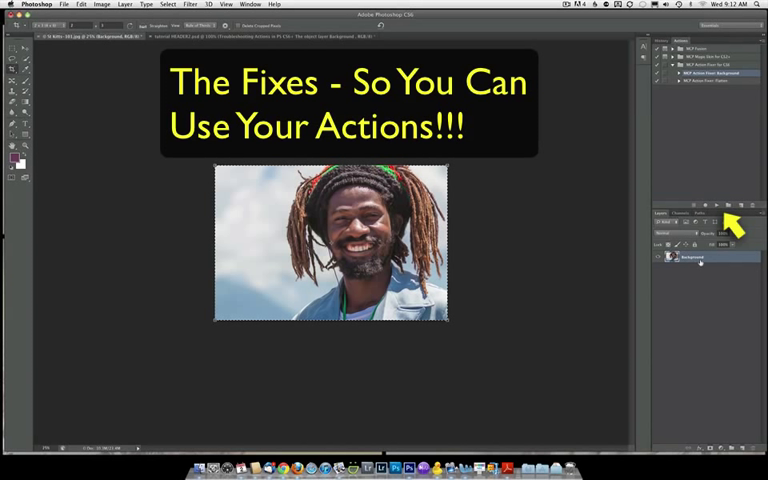
click(704, 258)
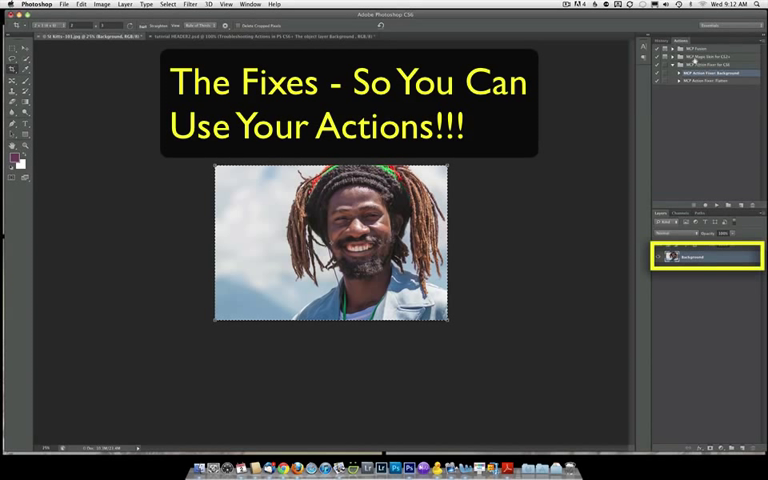